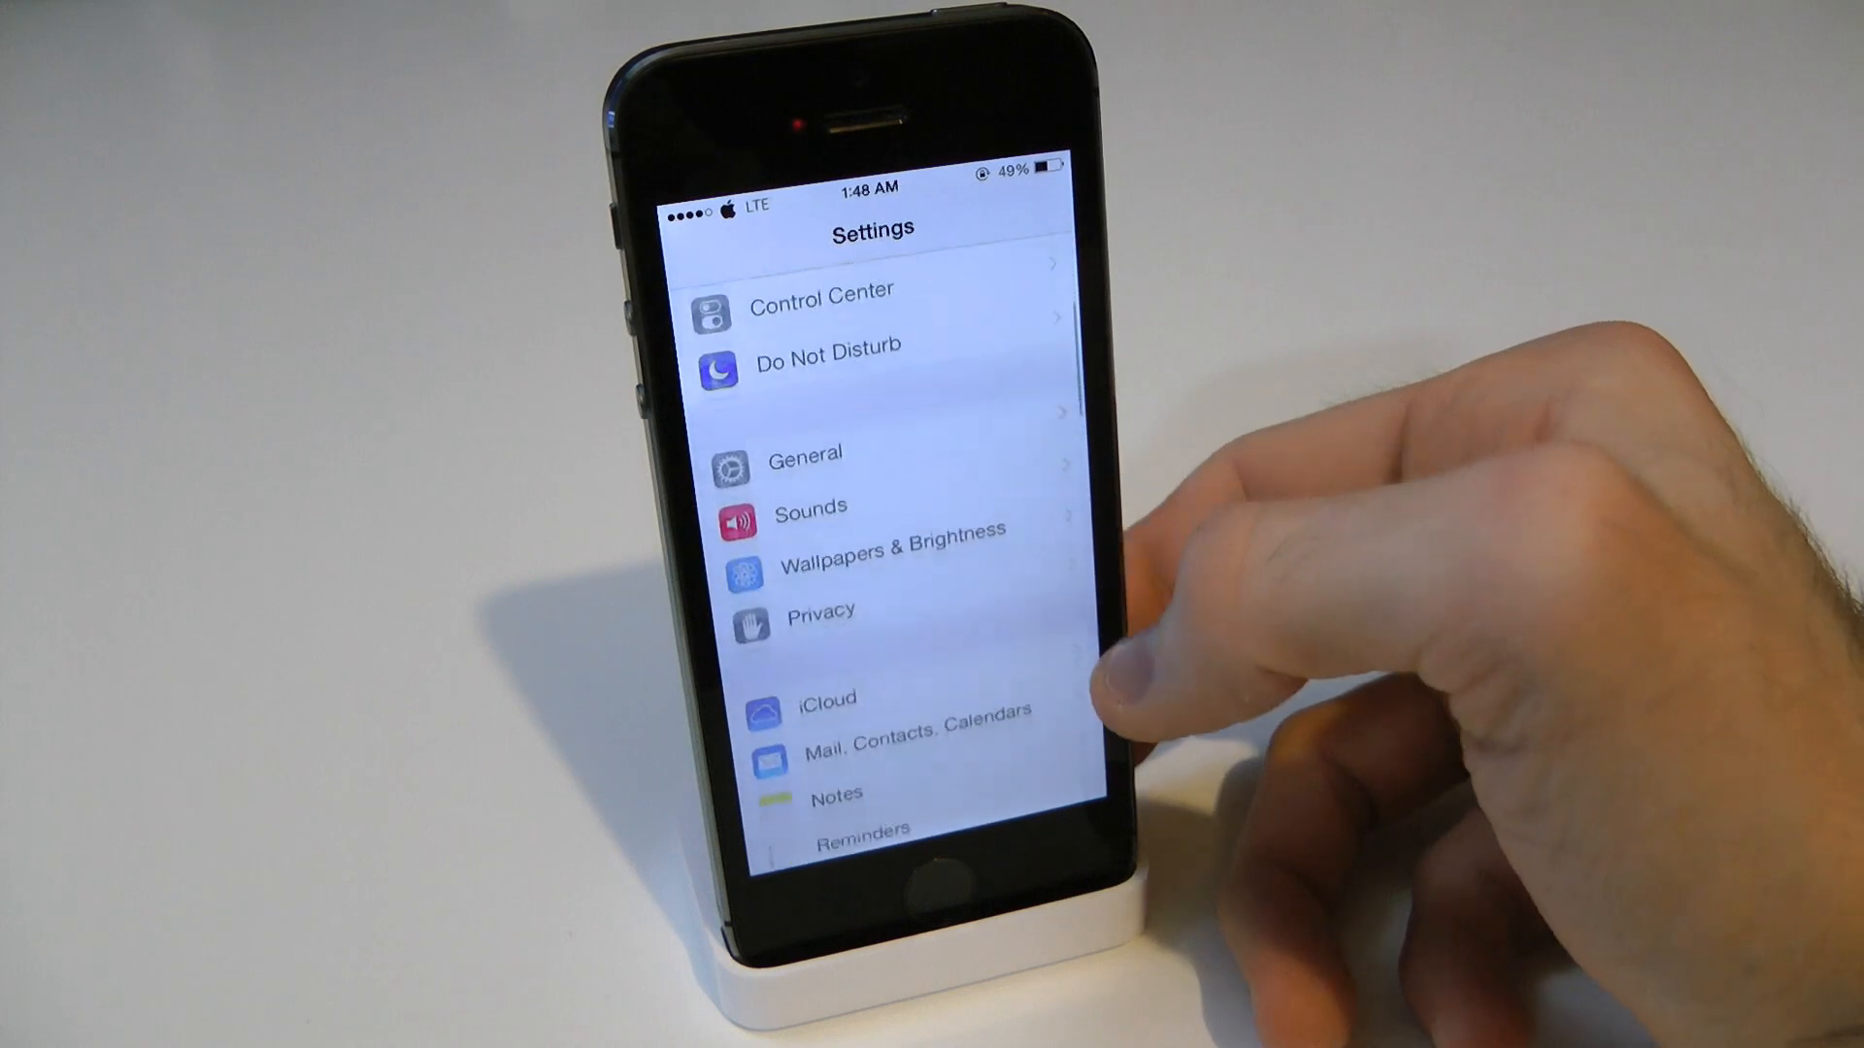
Scroll the Settings list down to the vColor entry and enter its settings page.
scroll(down, 3)
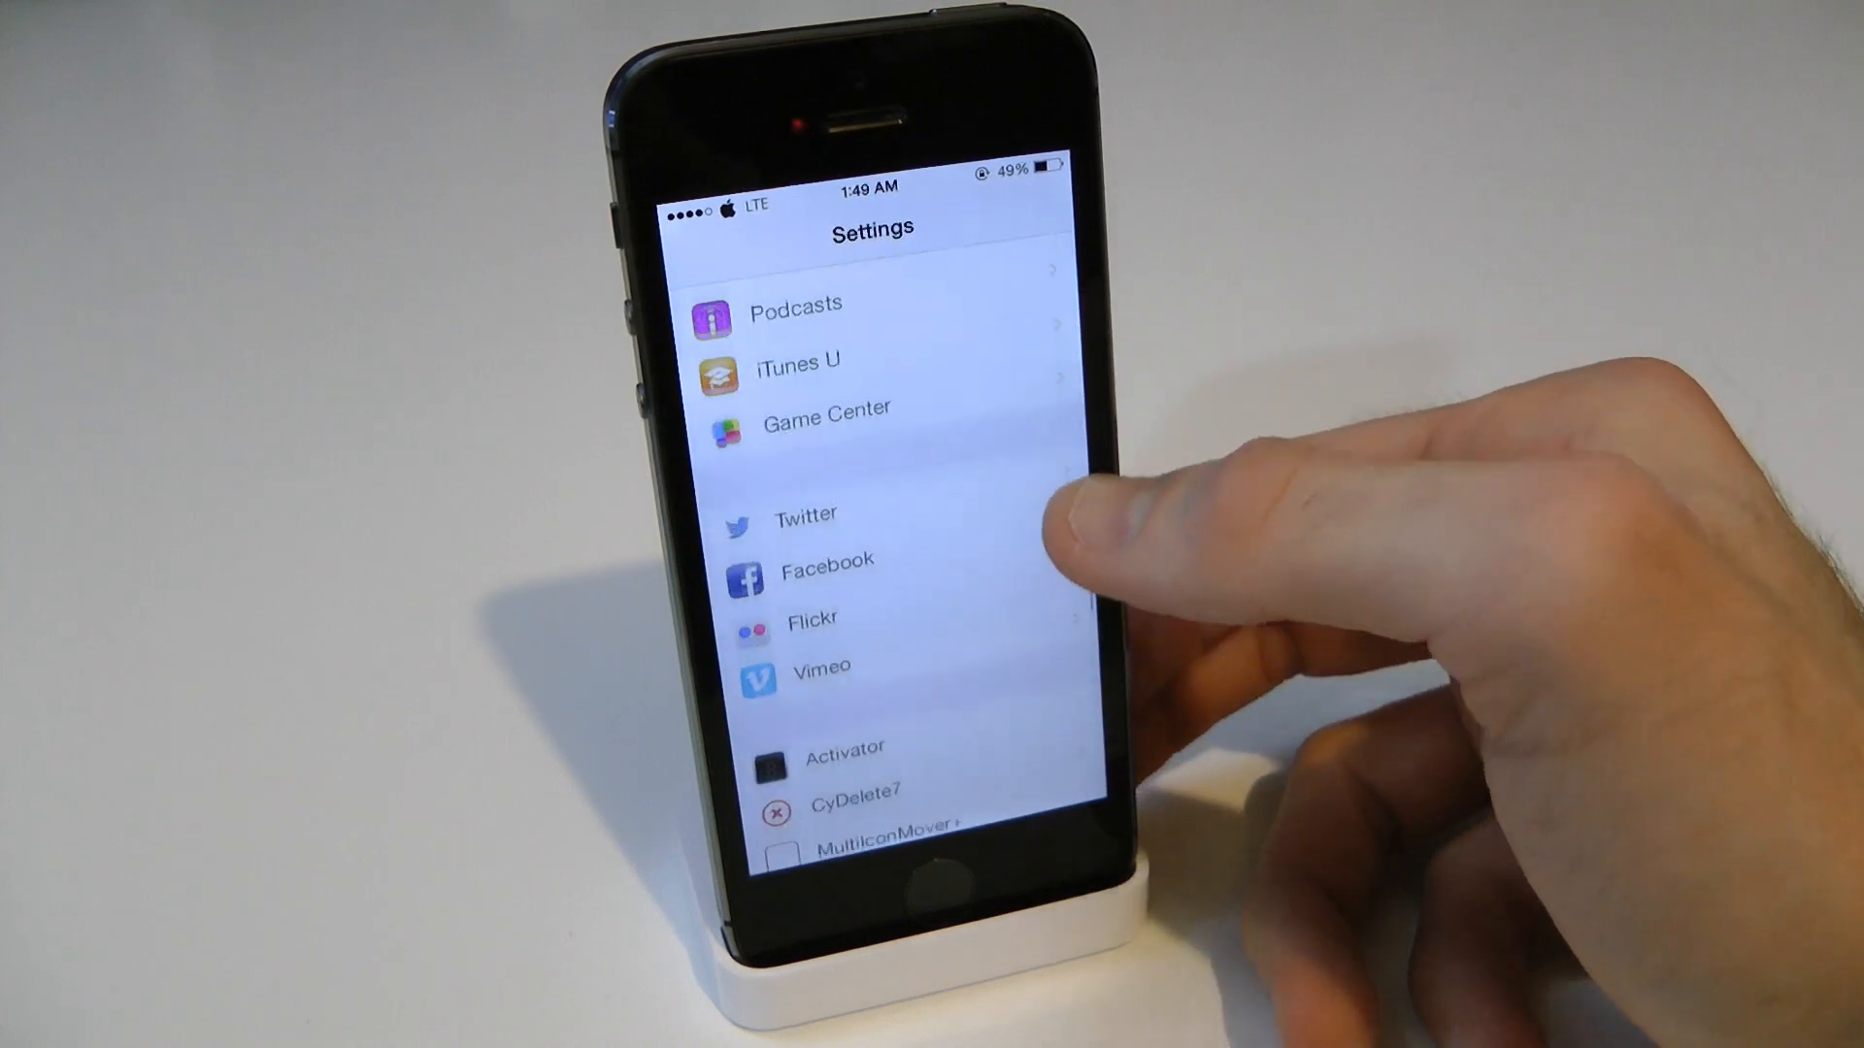
scroll(down, 3)
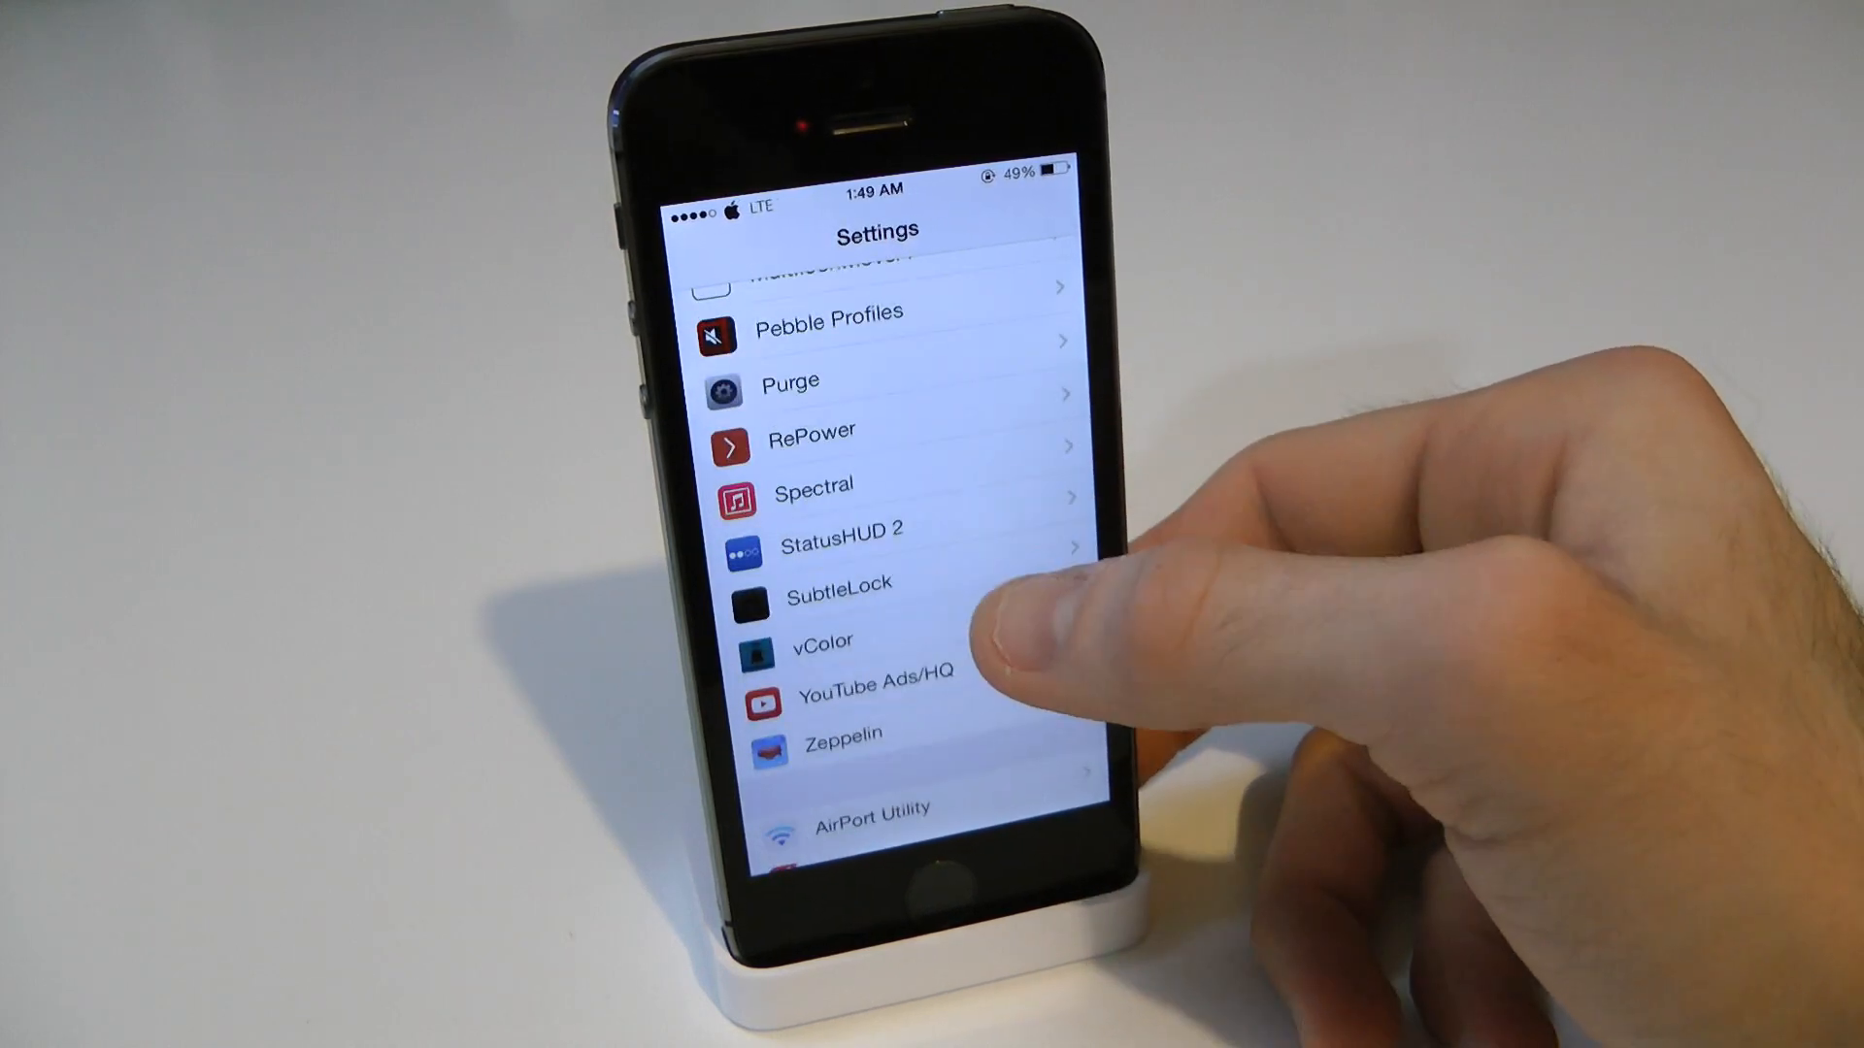
click(819, 642)
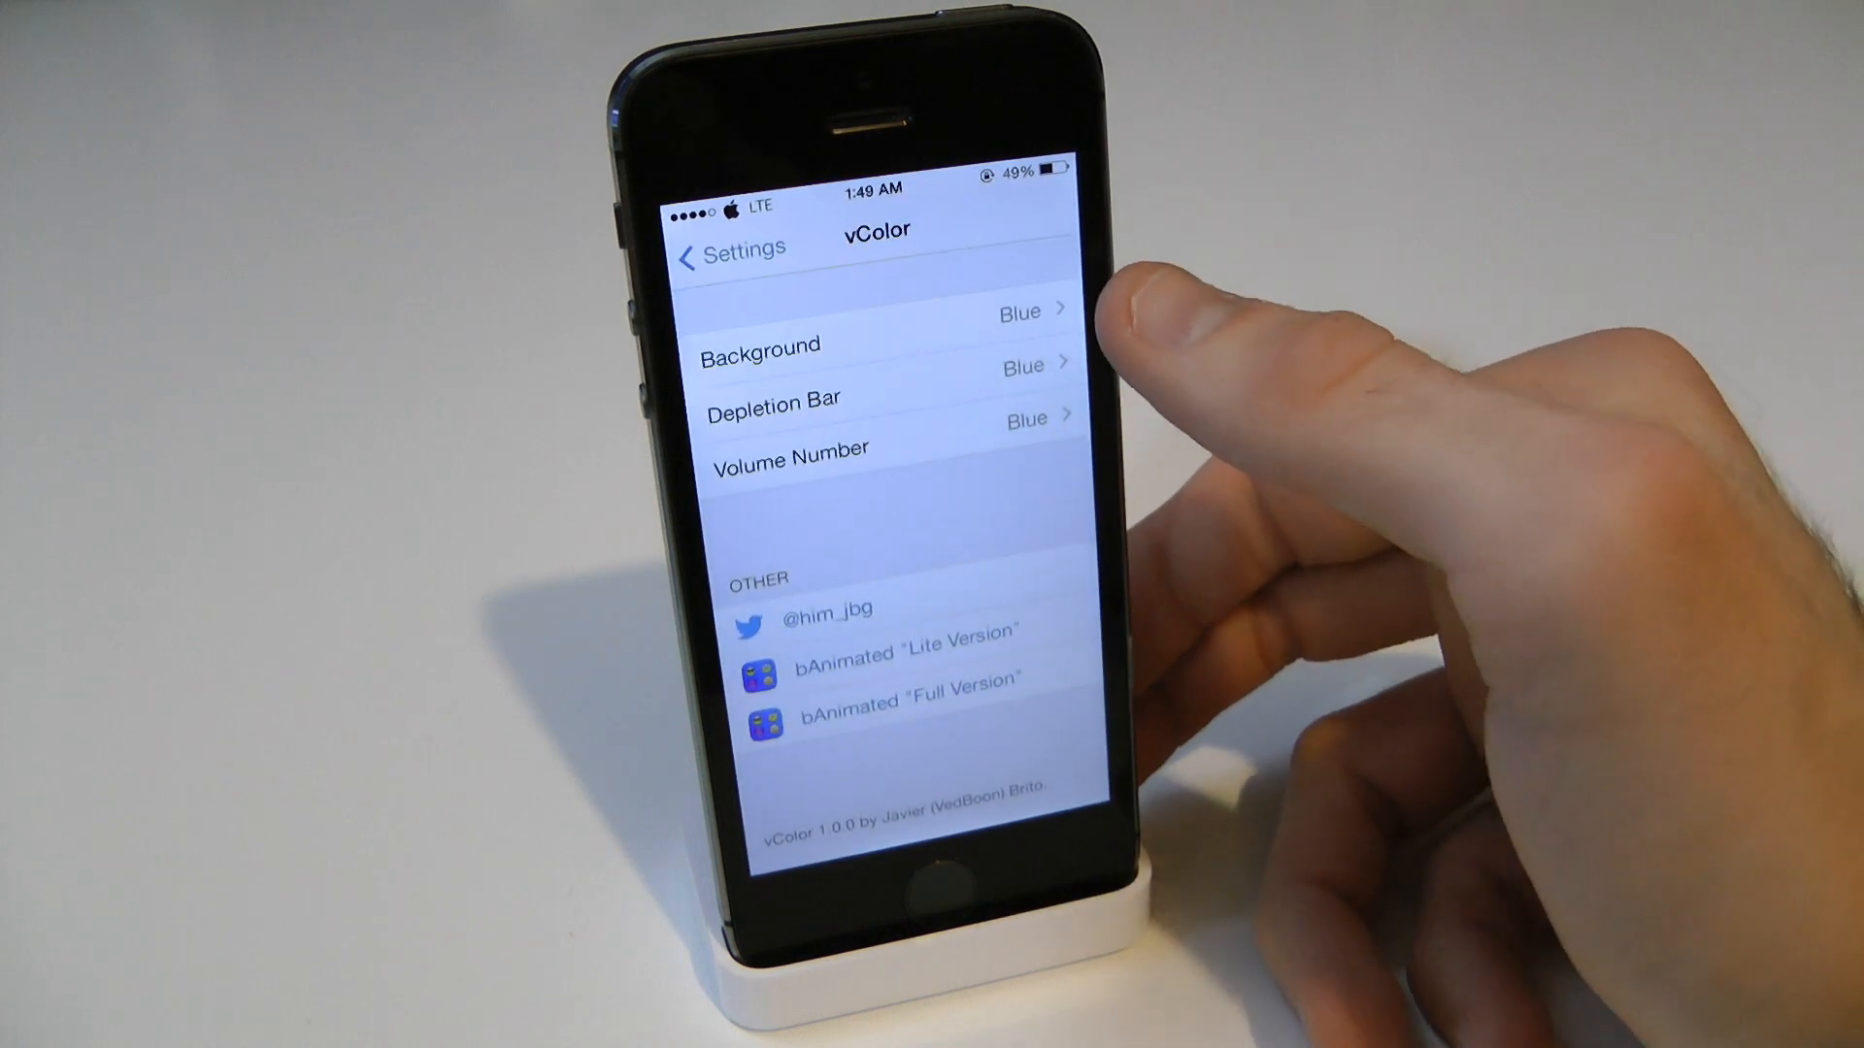
Choose Red for Background, return to vColor, then enter the Depletion Bar colour list.
click(874, 346)
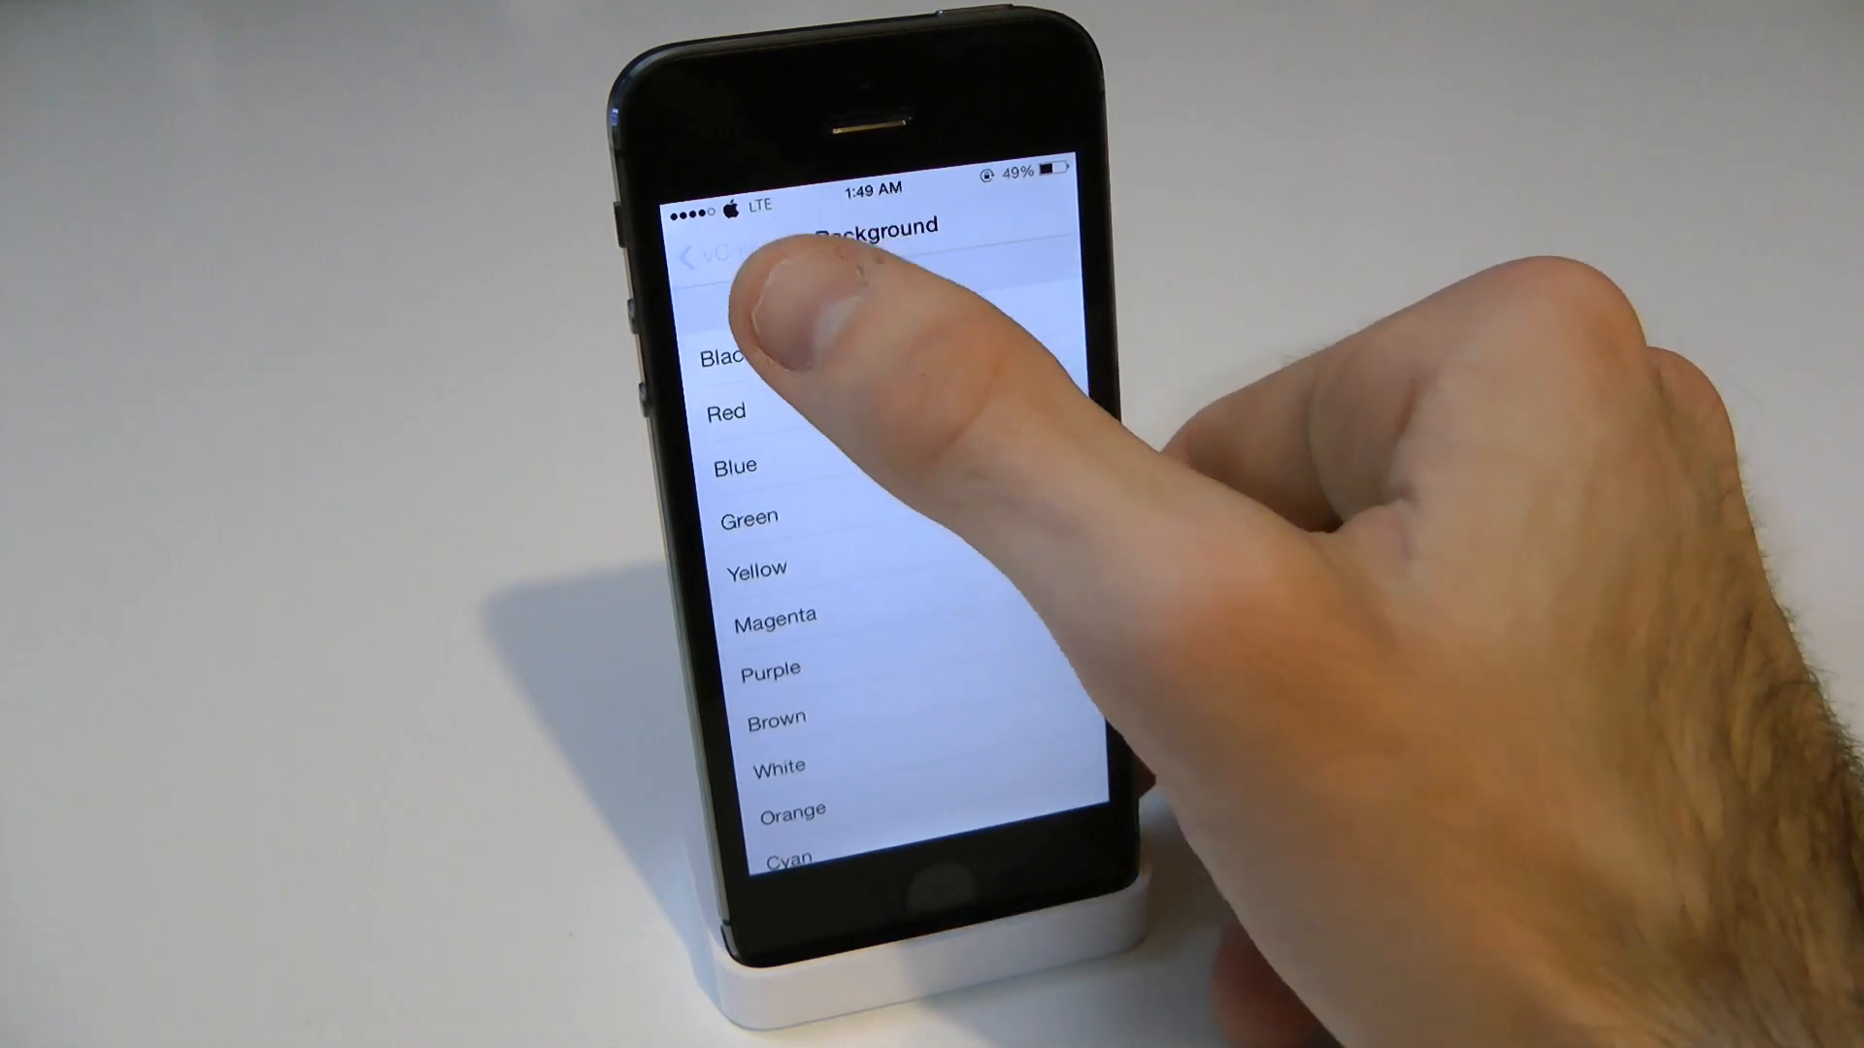
click(761, 412)
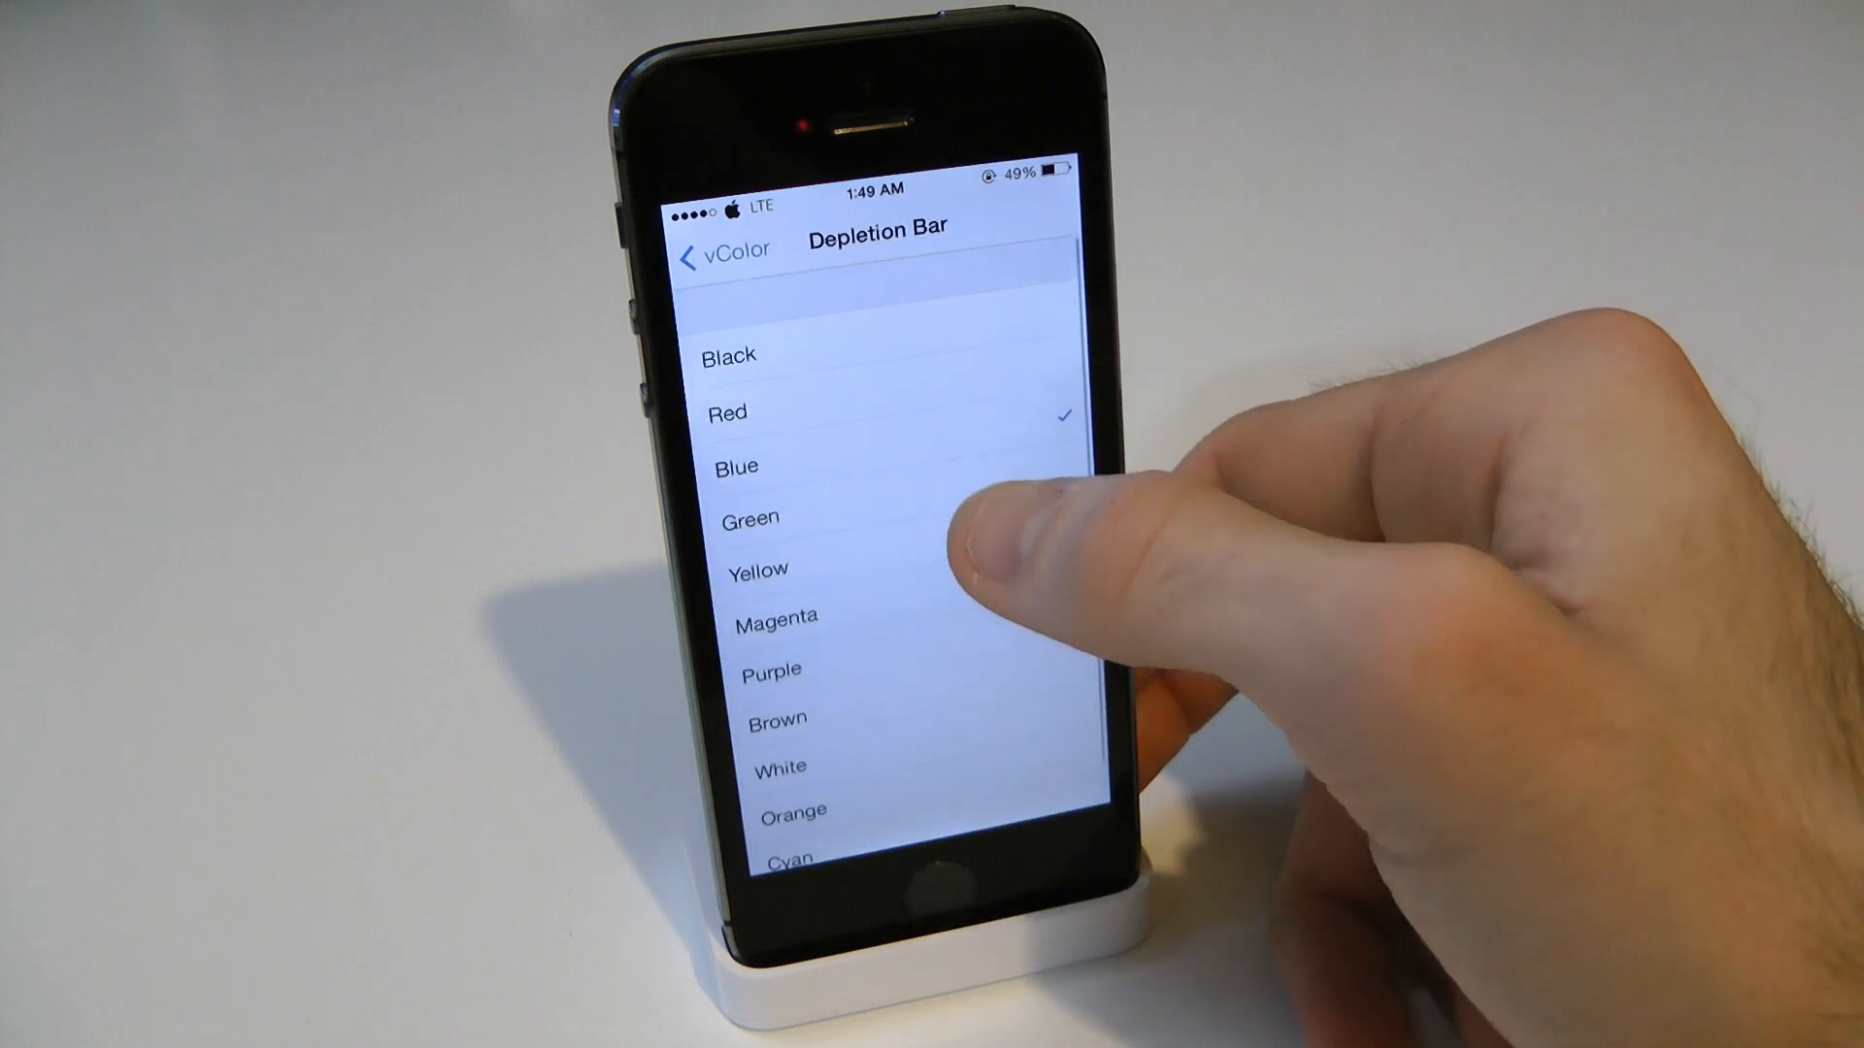
click(736, 464)
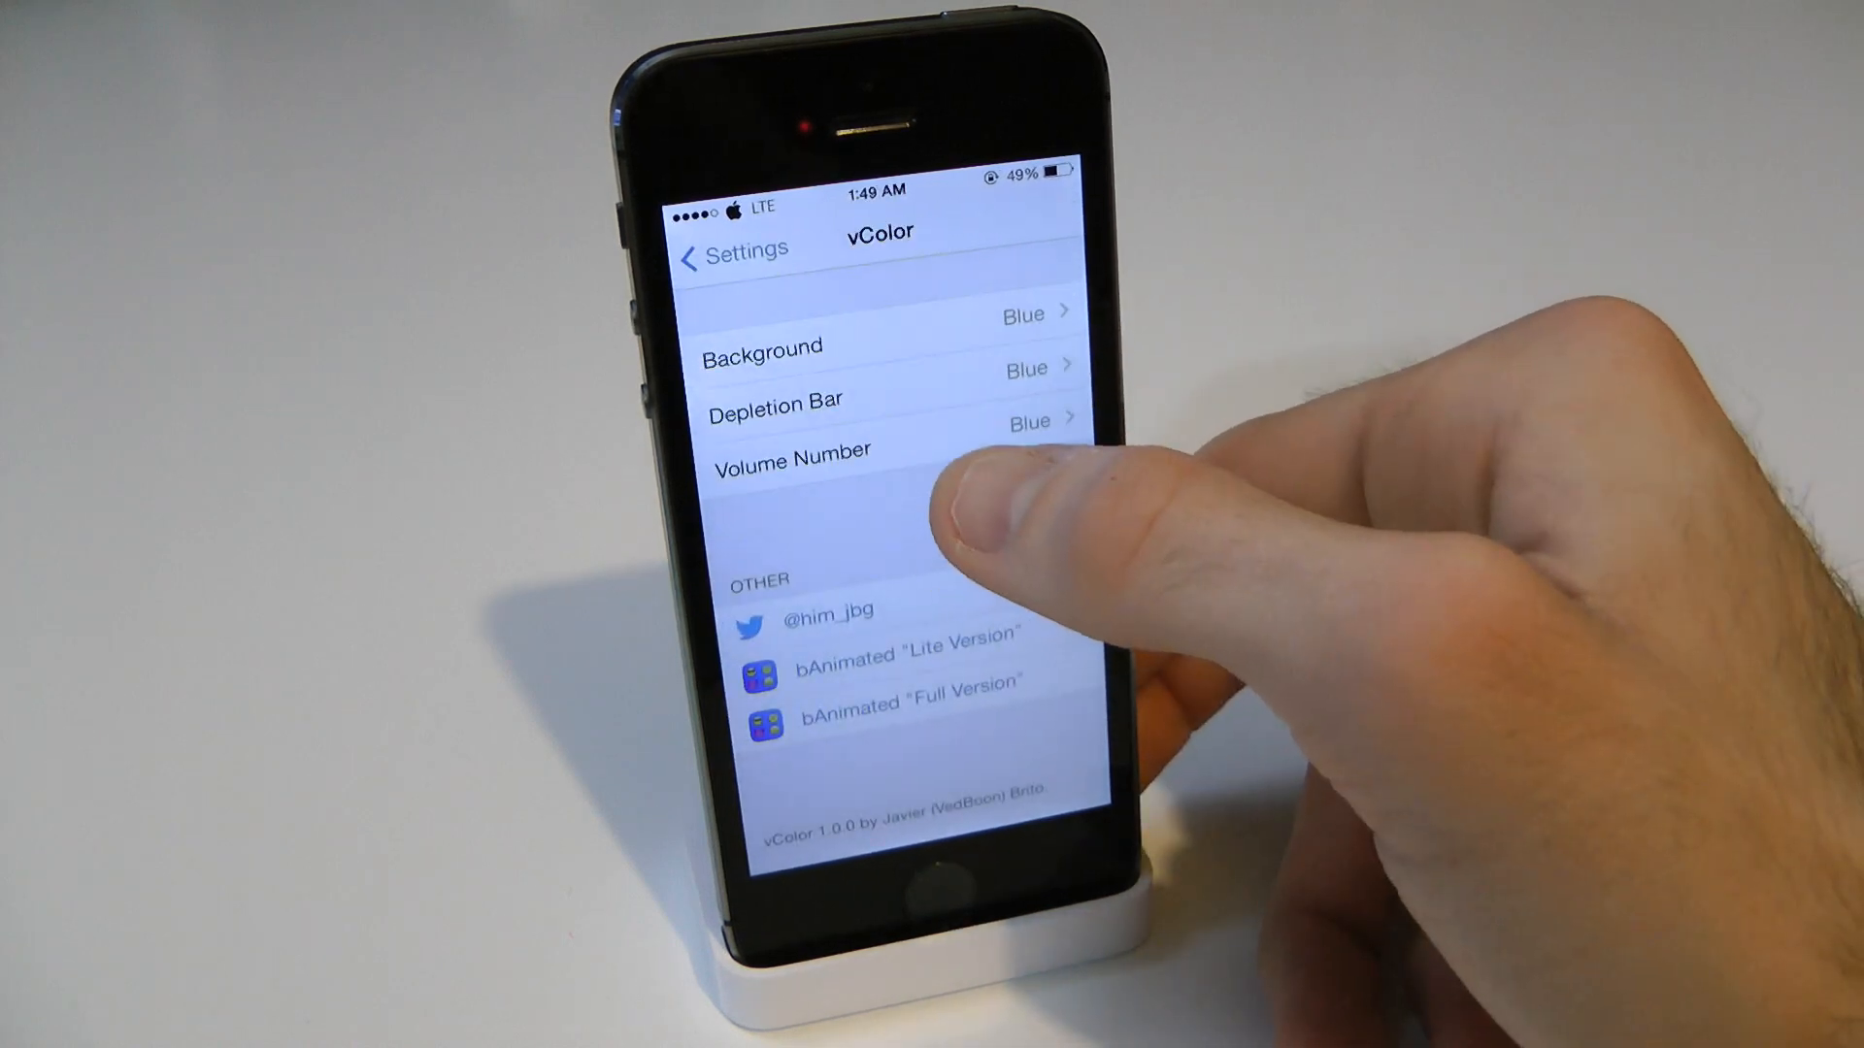
click(790, 448)
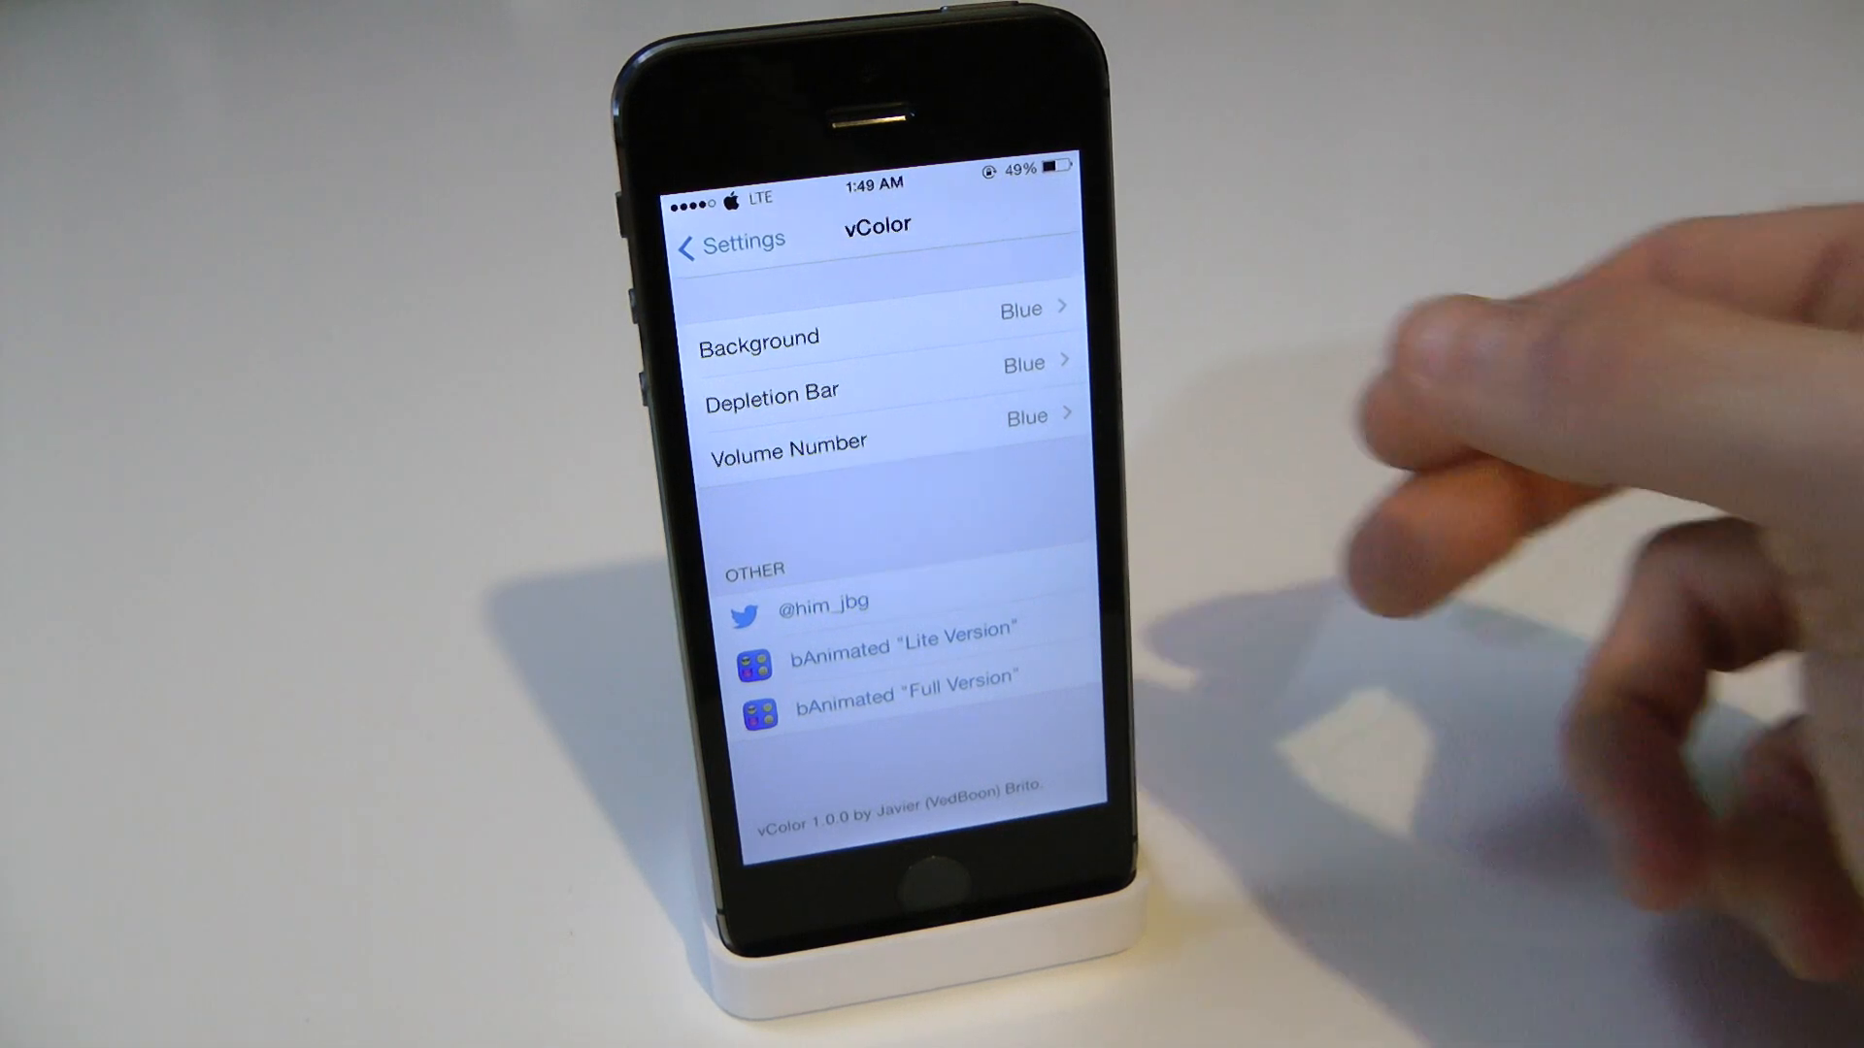
Verify Background shows Red checked, then enter Volume Number's colour list with Red selected.
click(761, 336)
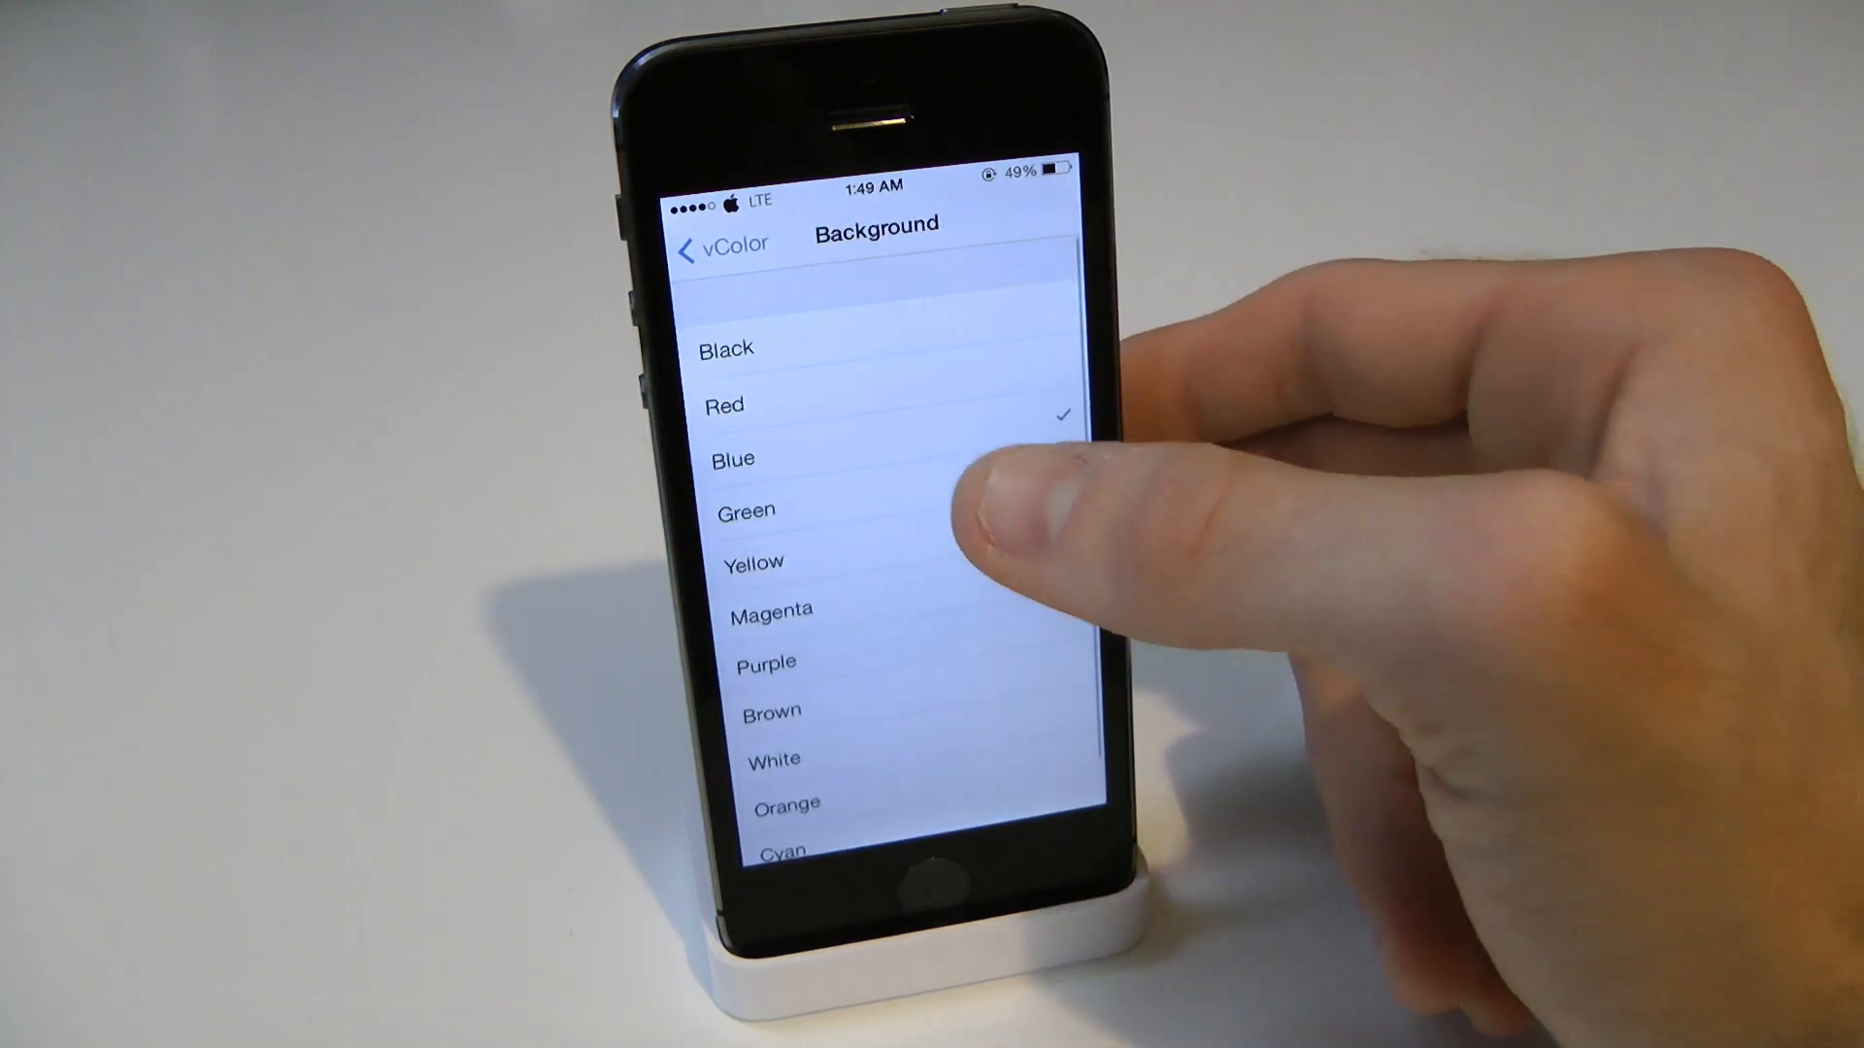
click(710, 245)
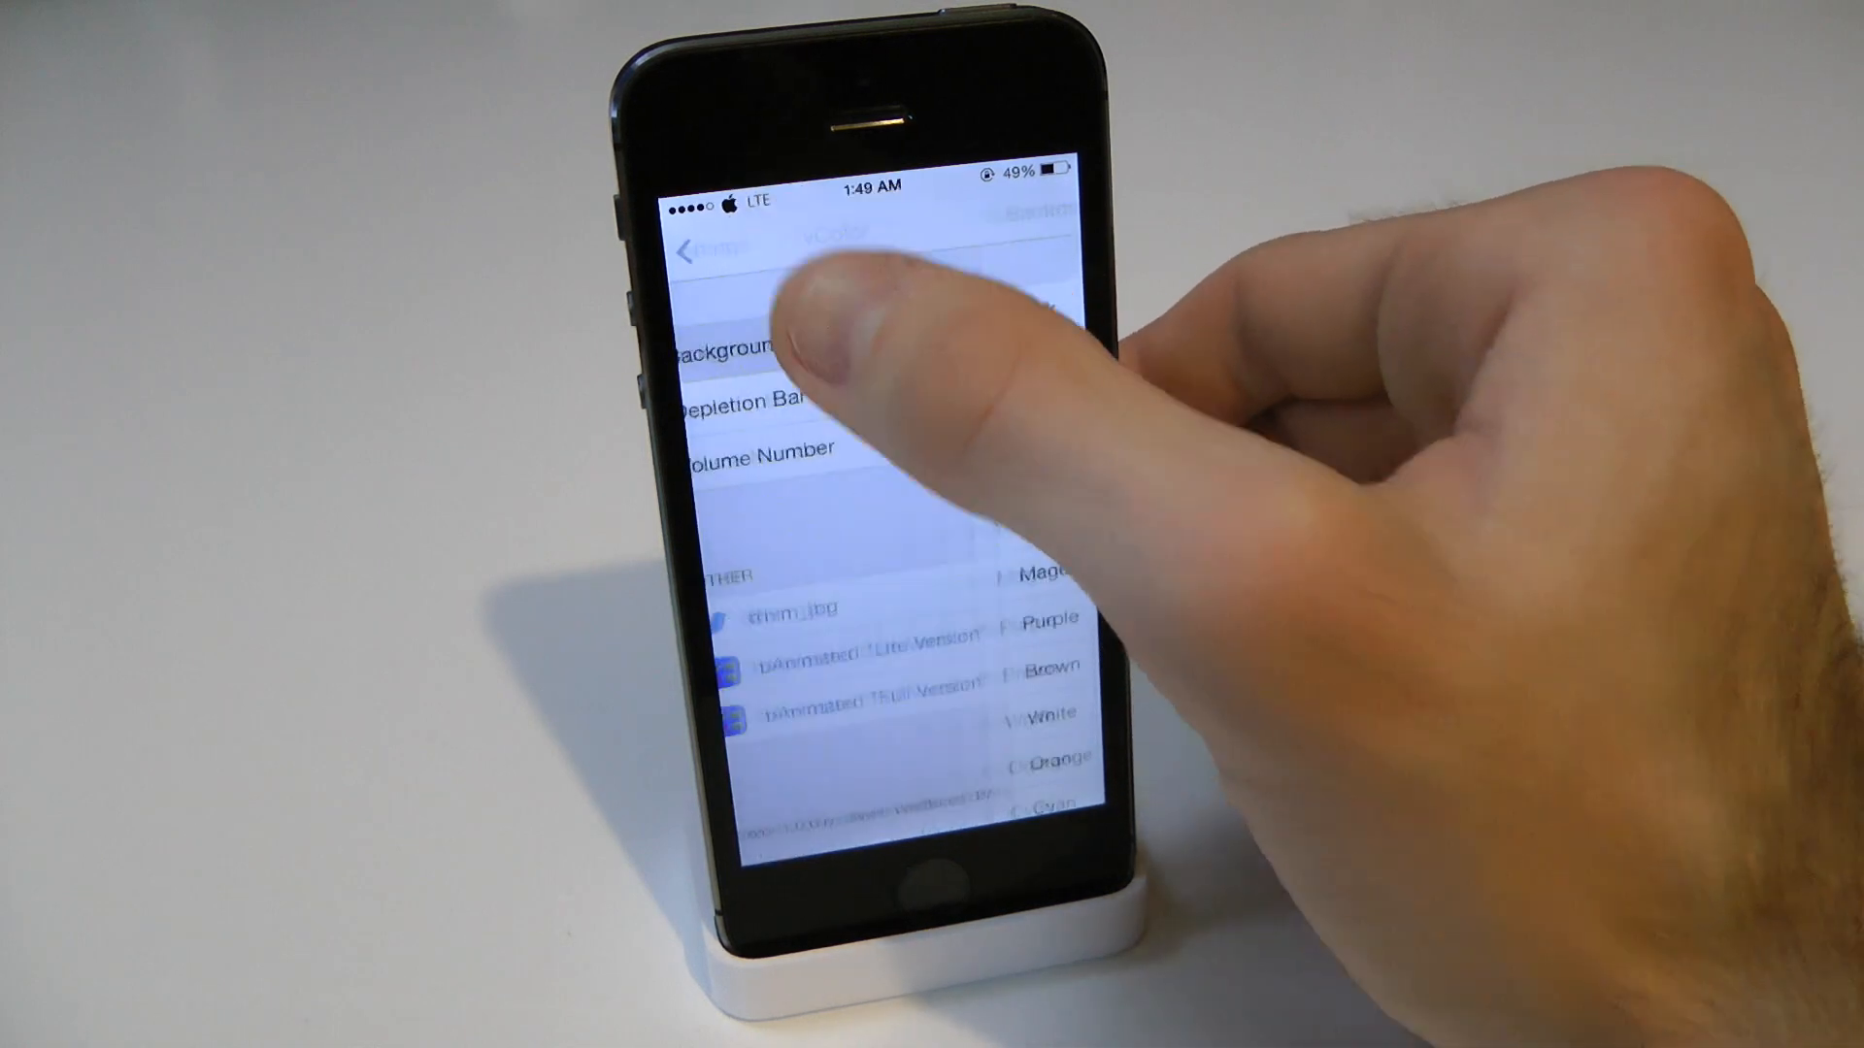
click(757, 453)
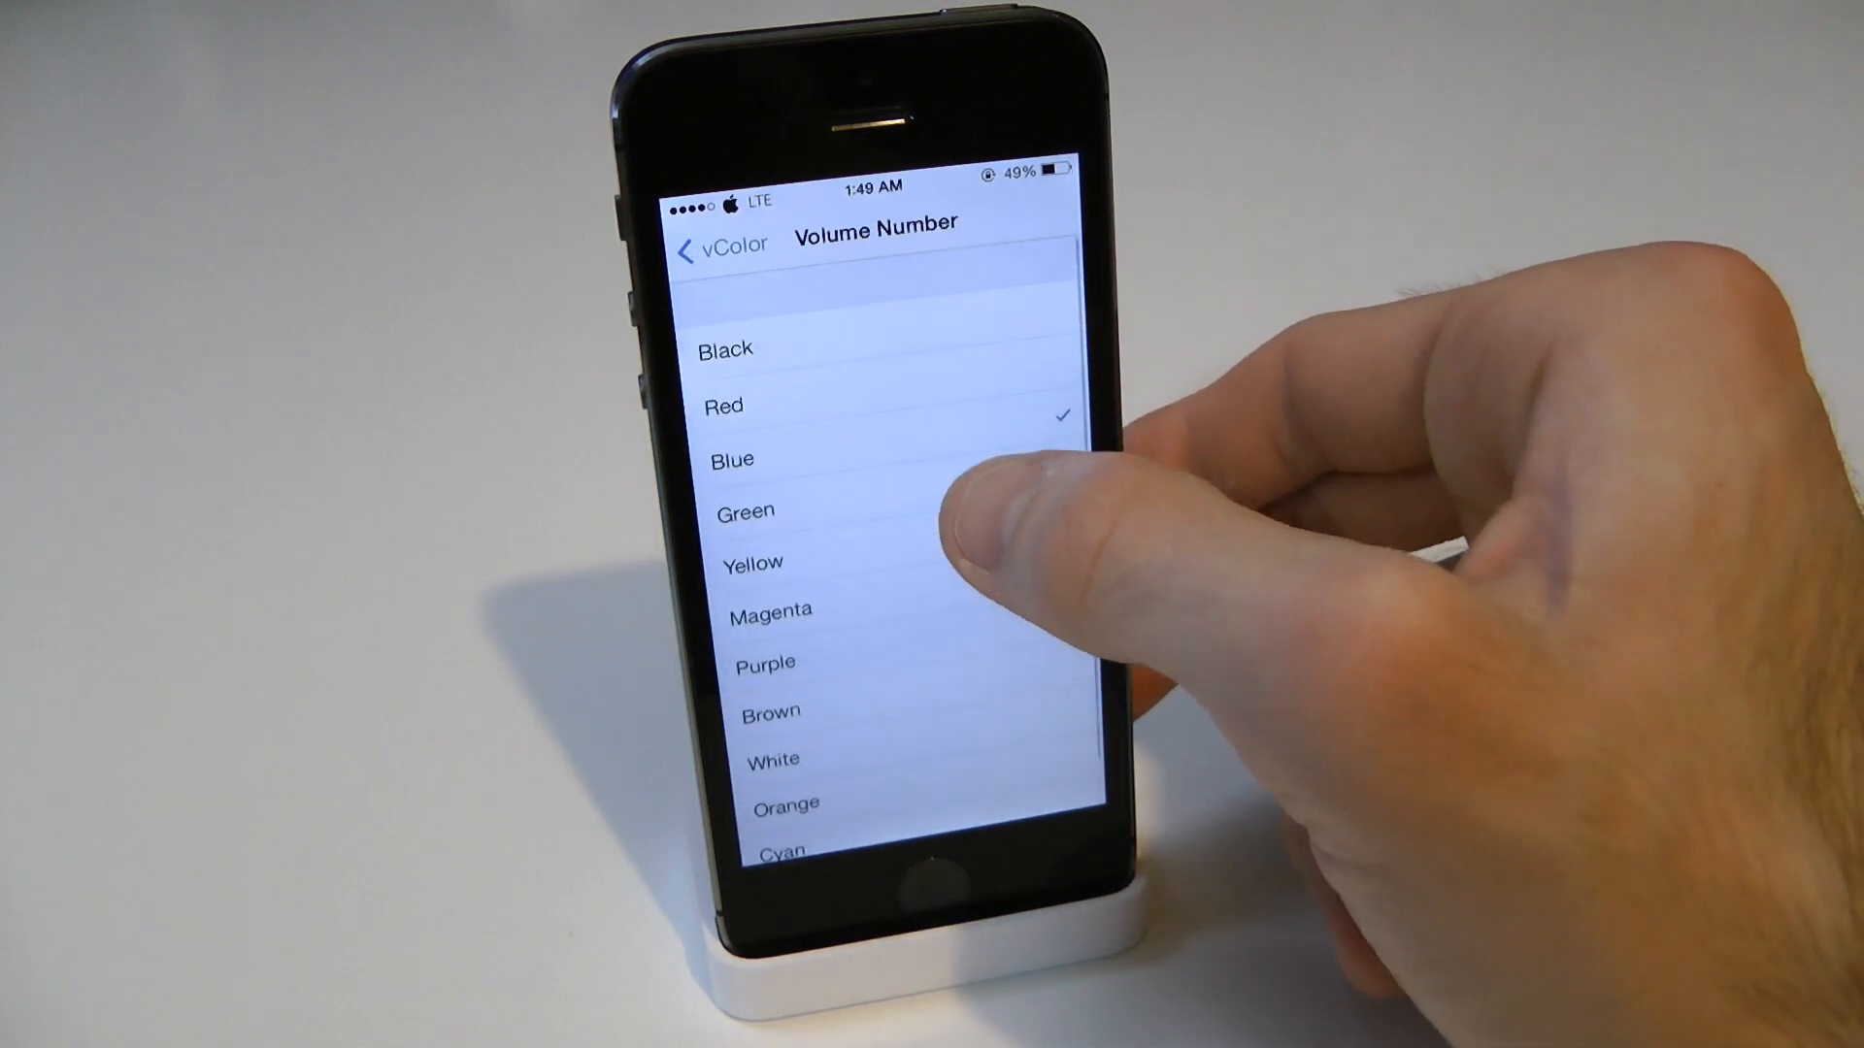